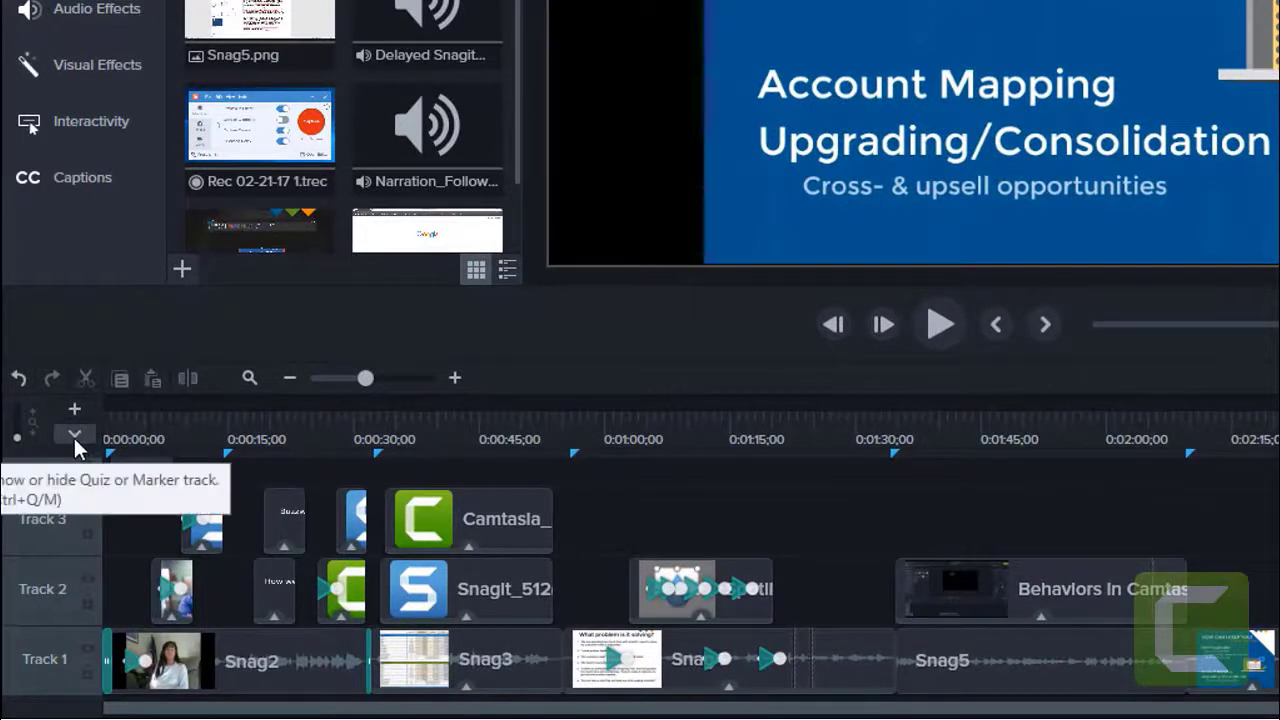
Step: Show the marker track and place a new marker on the timeline near 2:30
click(74, 430)
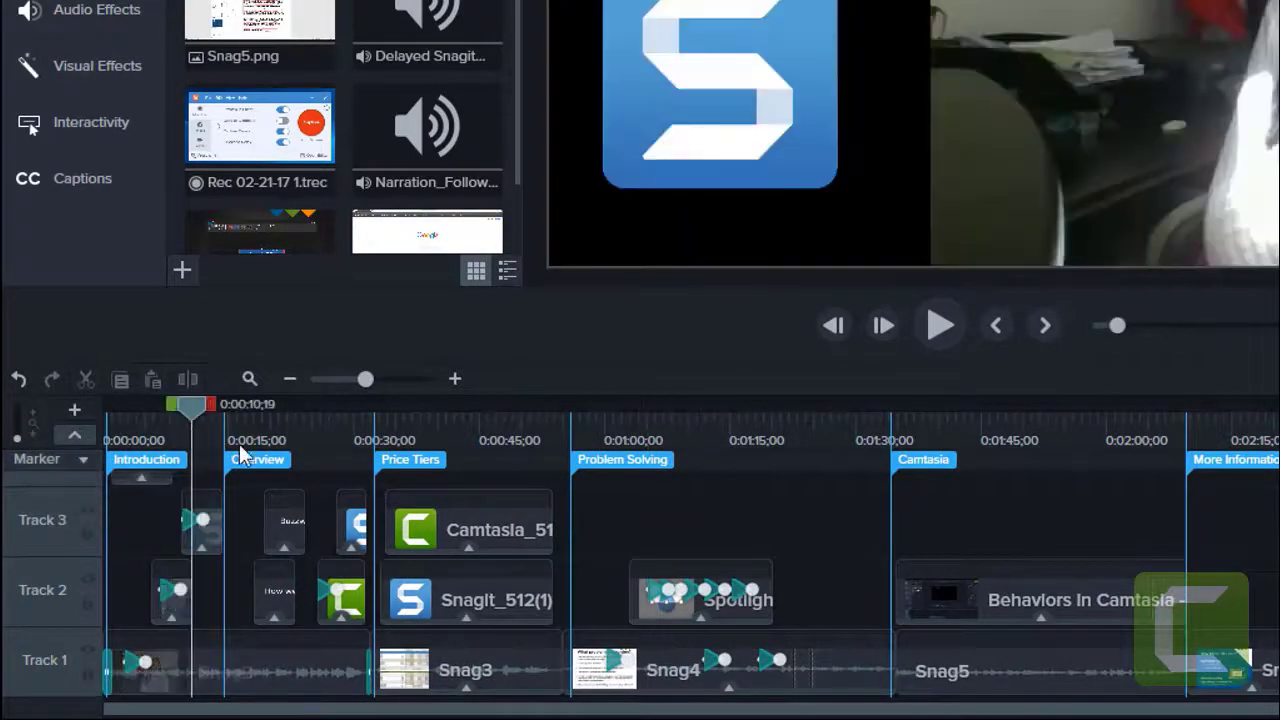
scroll(right, 3)
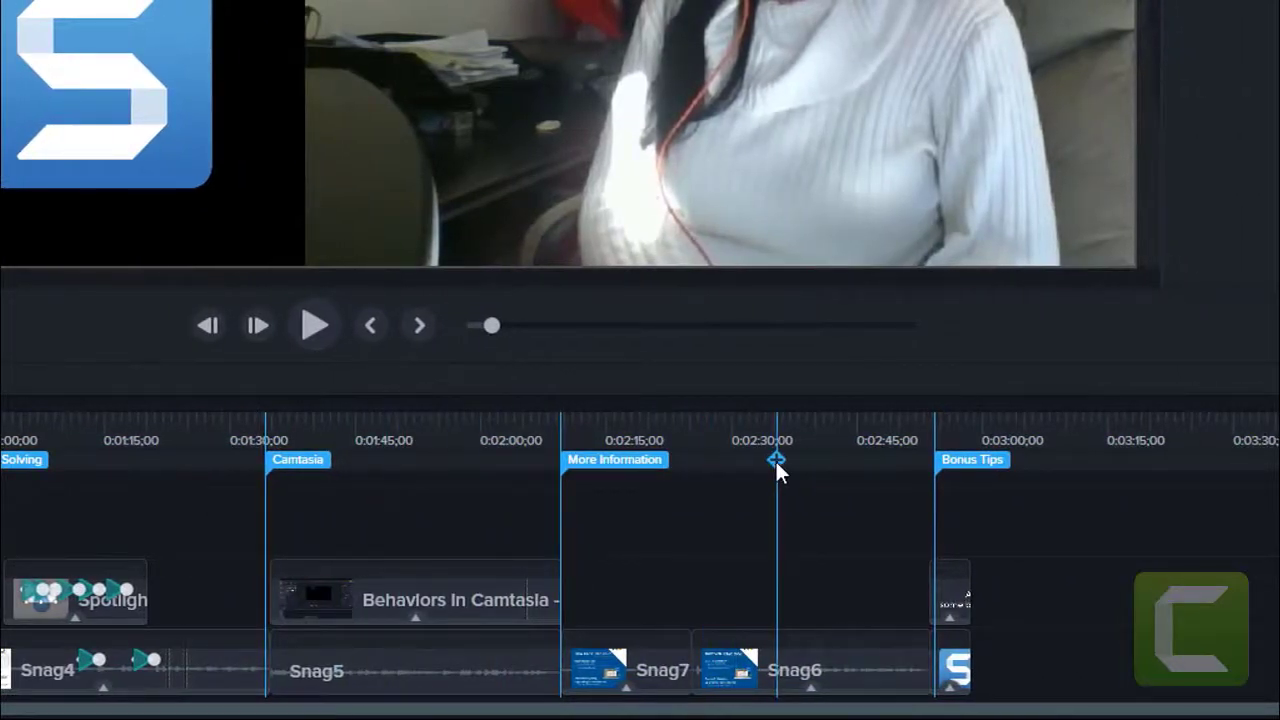
drag(778, 460, 700, 460)
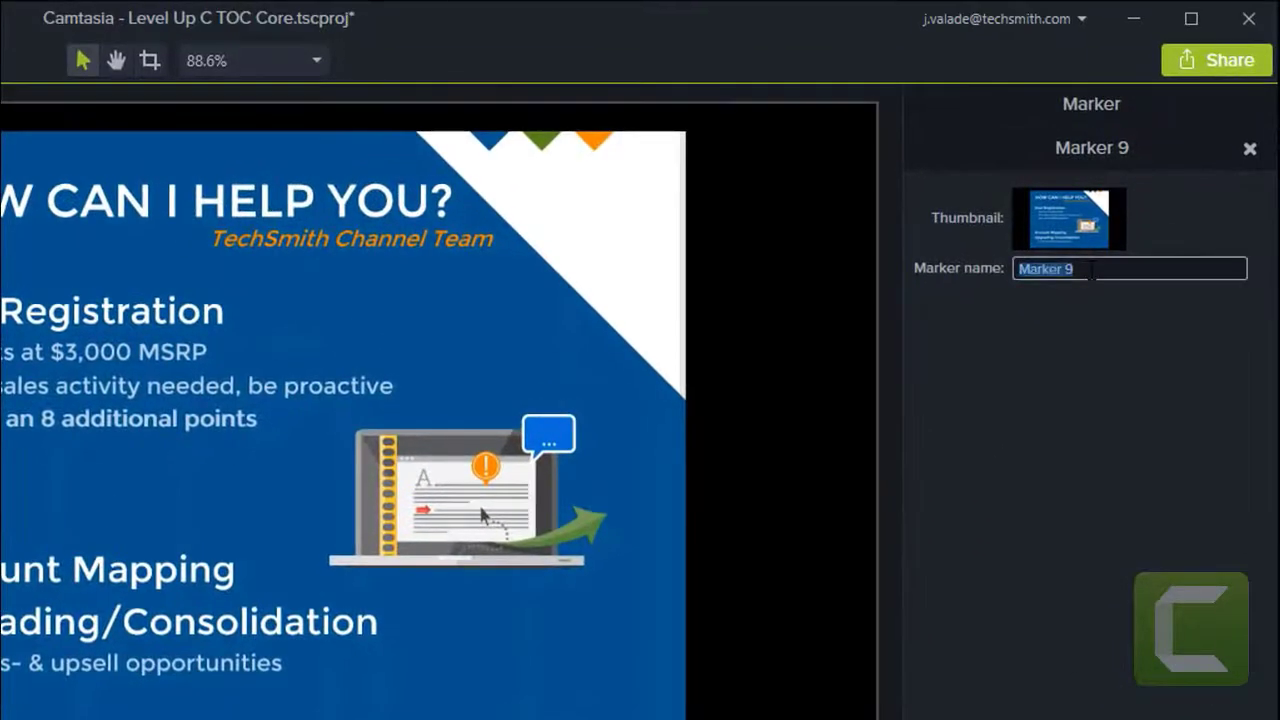
Step: Name the new marker 'More Info' and bring up the Share destinations
text(More Info)
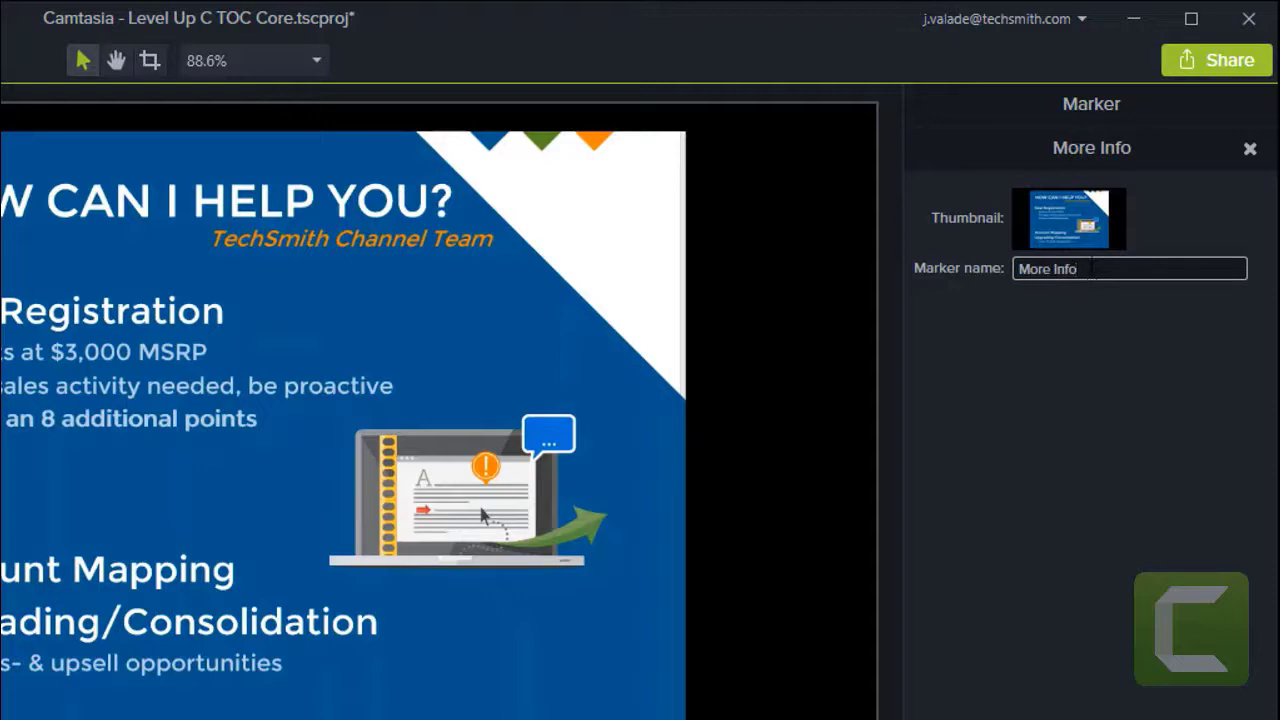
click(1216, 60)
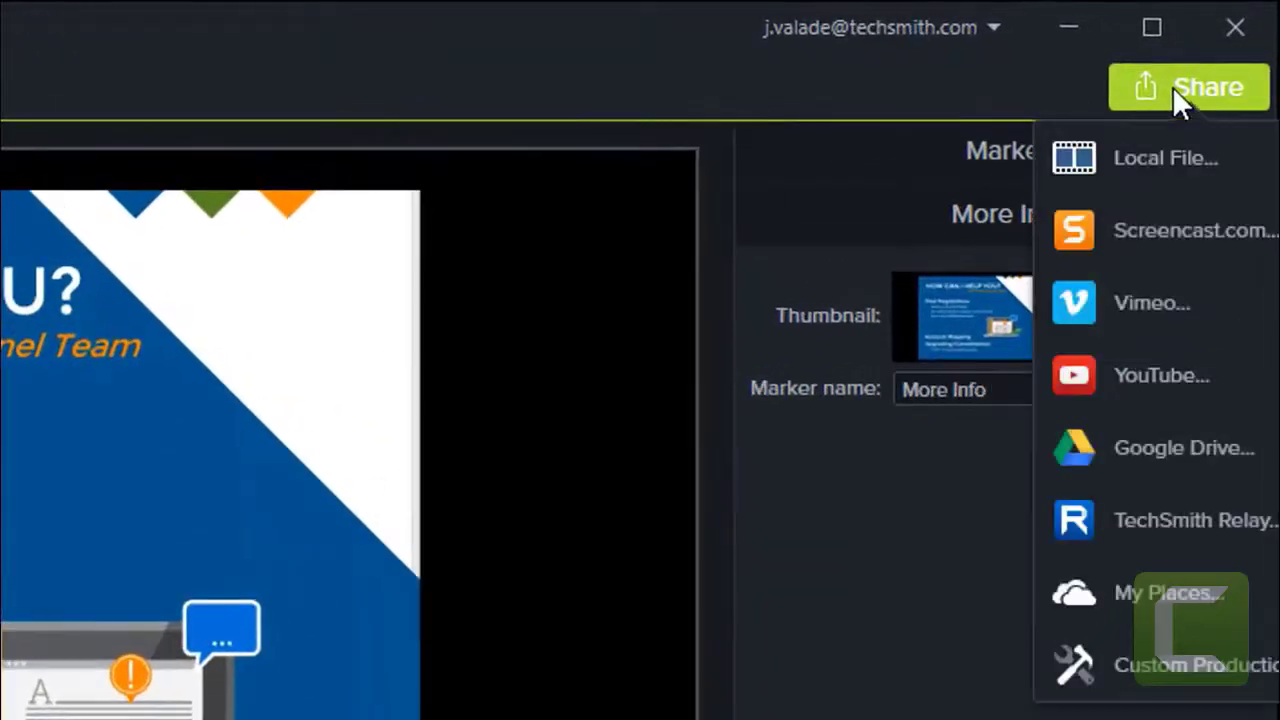
mouse_move(1232, 232)
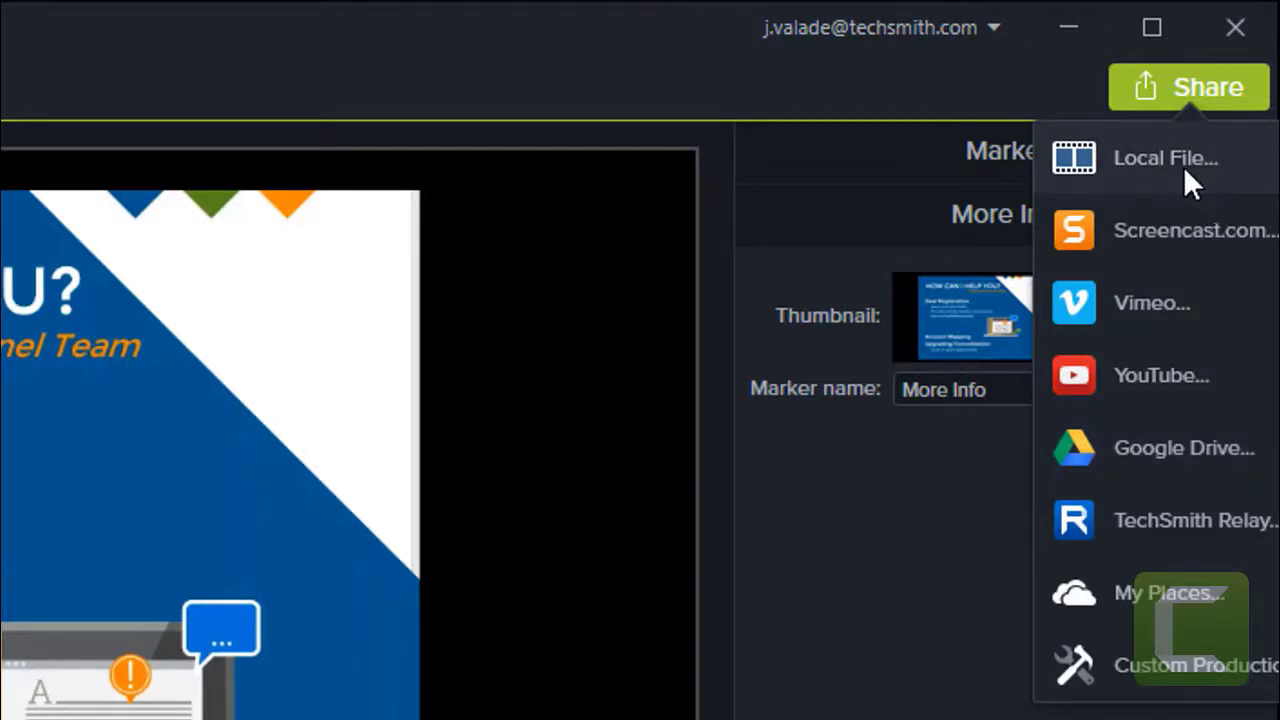
mouse_move(1172, 664)
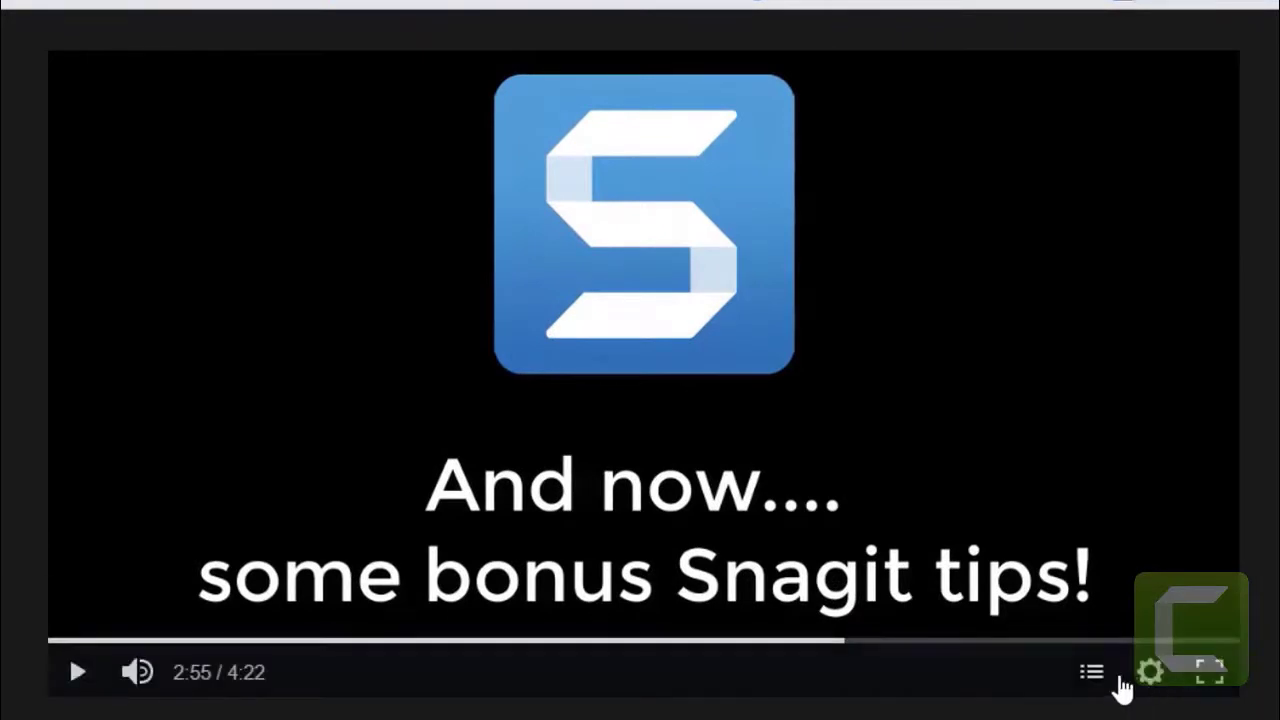
Step: Show the Smart Player table of contents and search 'Camt' to filter to the Camtasia chapter
click(1092, 672)
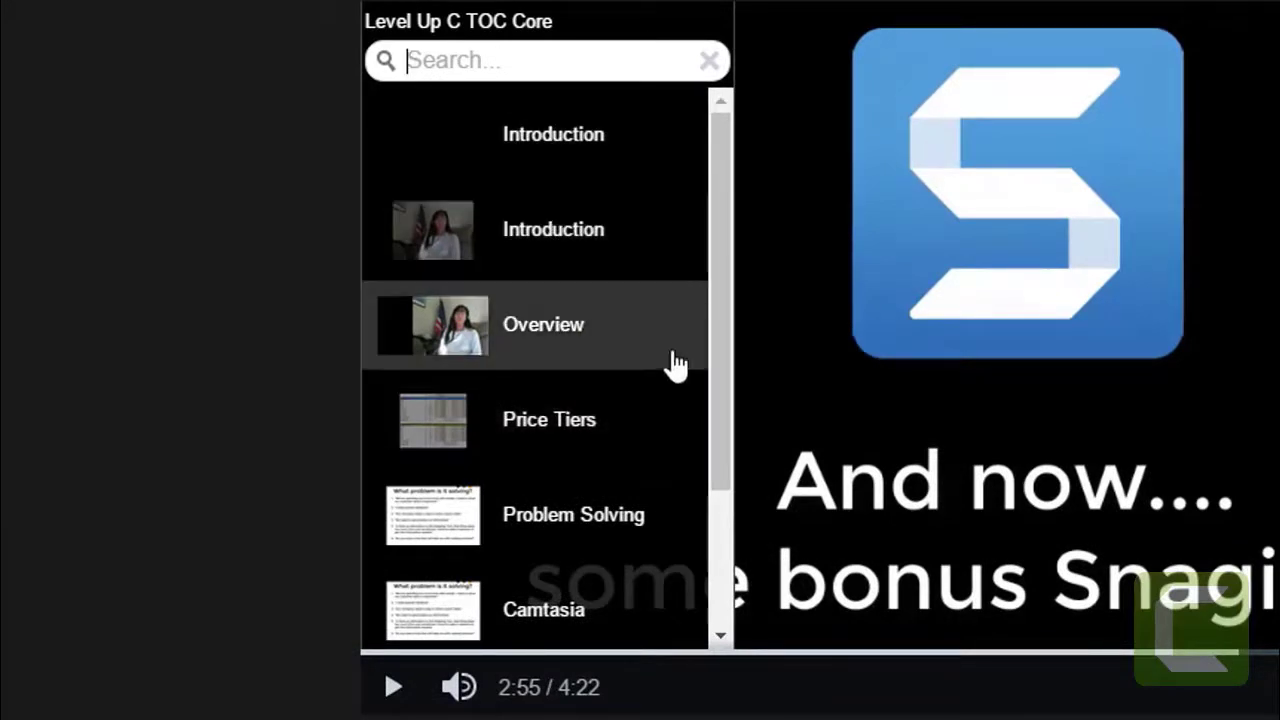
click(552, 228)
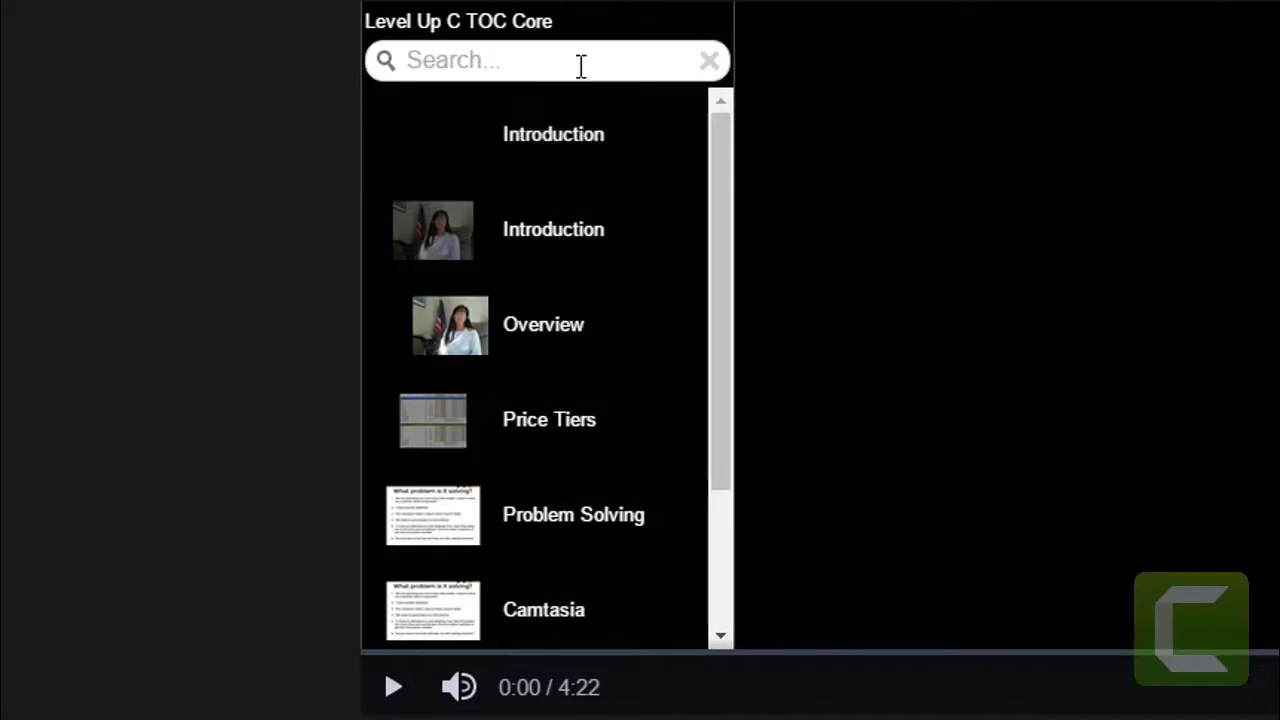
text(Camt)
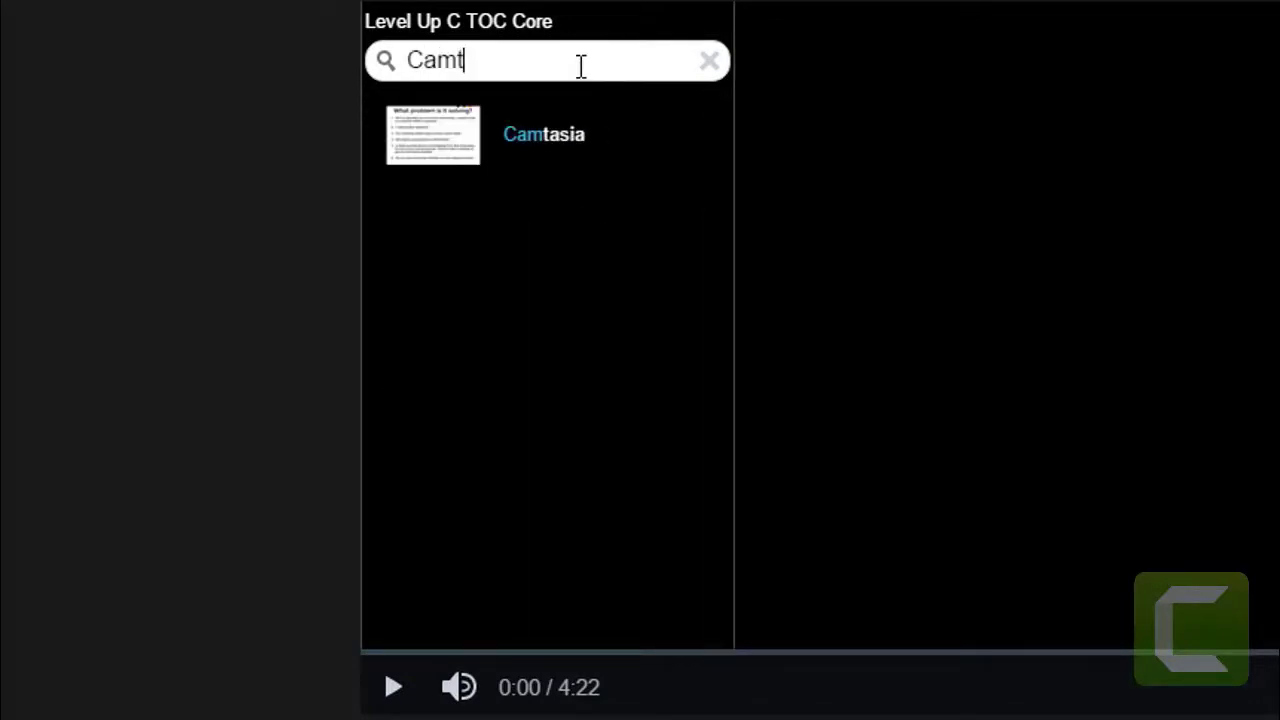